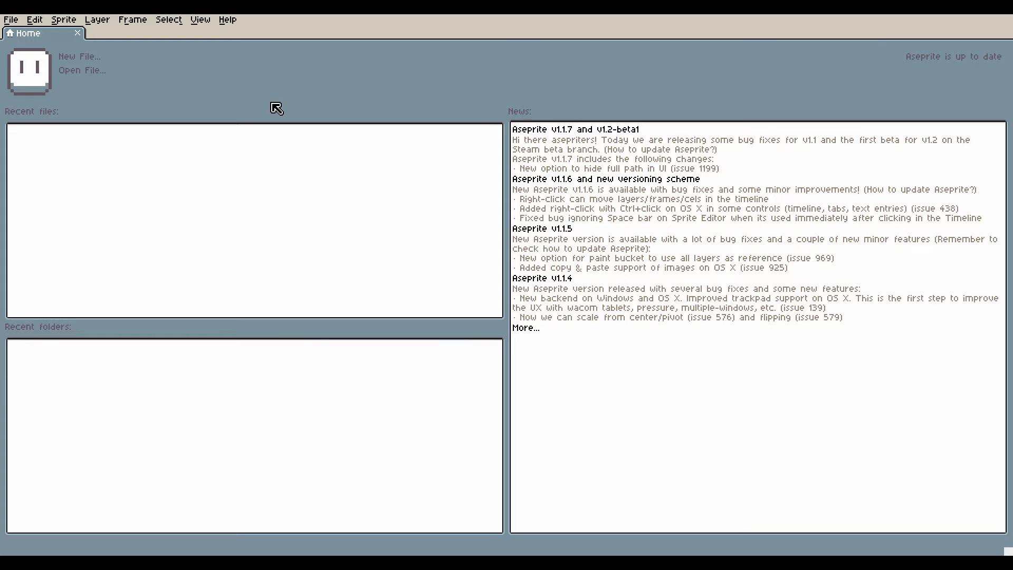
{"action": "mouse_move", "coordinate": [340, 103]}
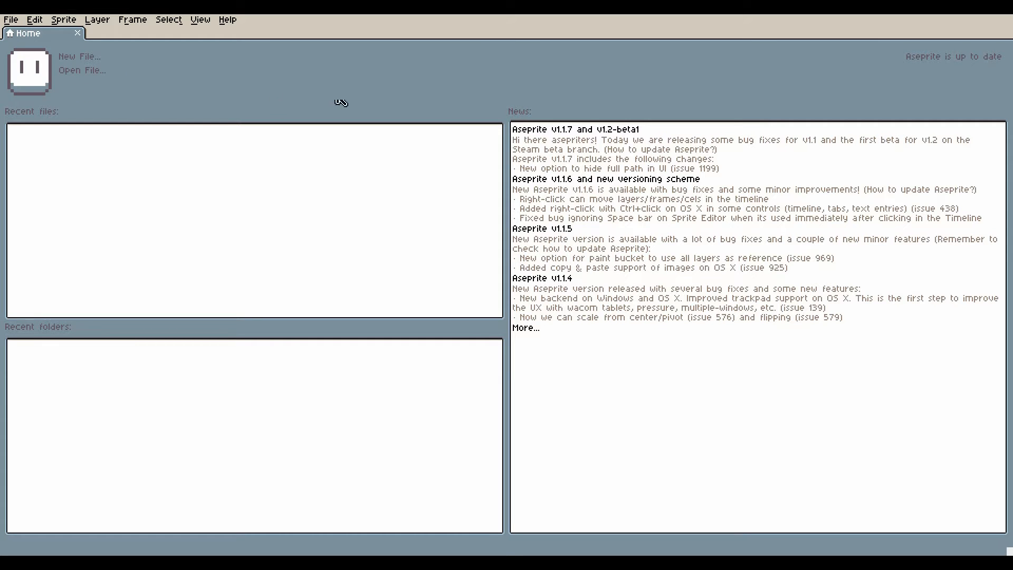
{"action": "mouse_move", "coordinate": [524, 179]}
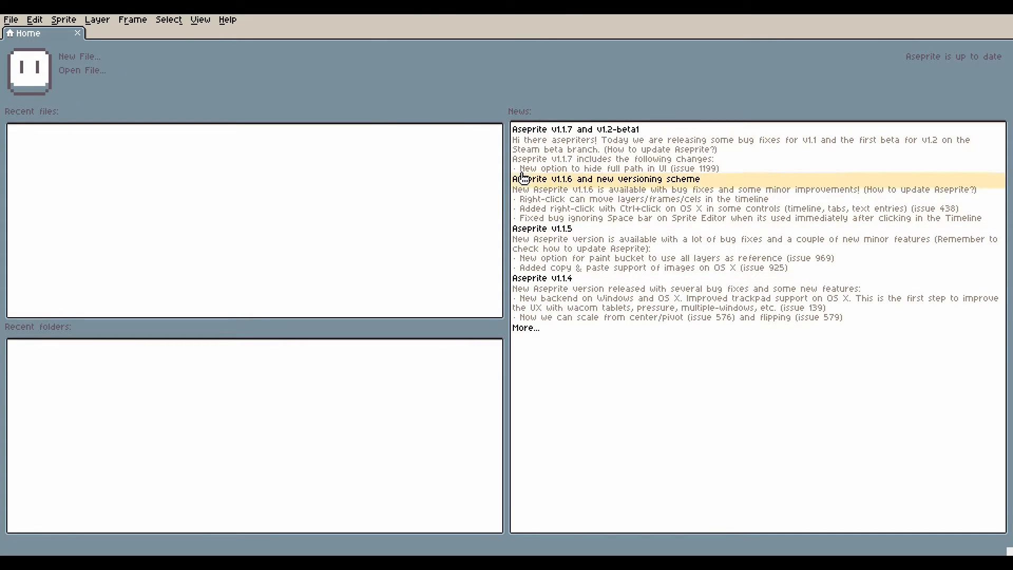
{"action": "mouse_move", "coordinate": [233, 266]}
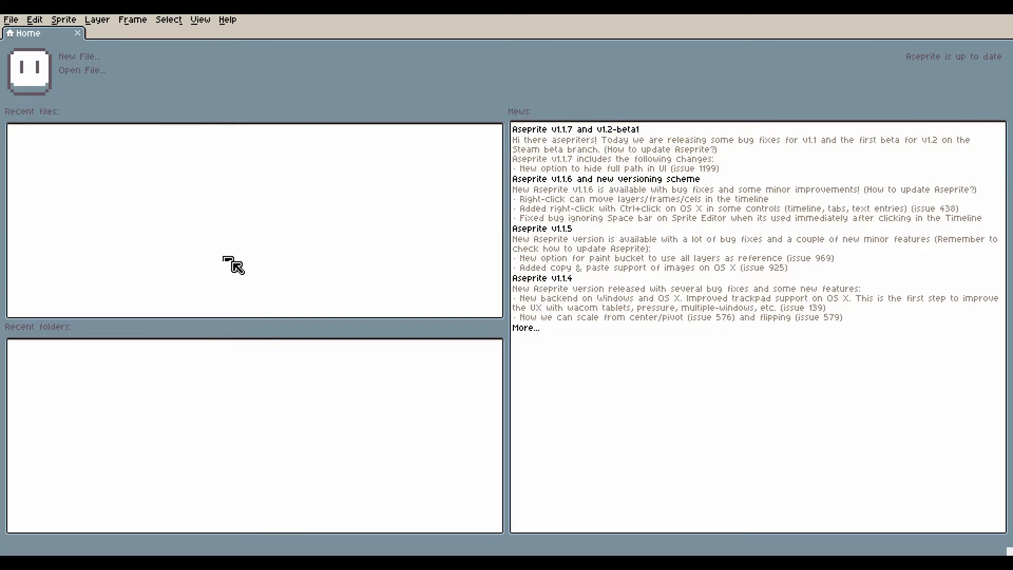
{"action": "mouse_move", "coordinate": [624, 316]}
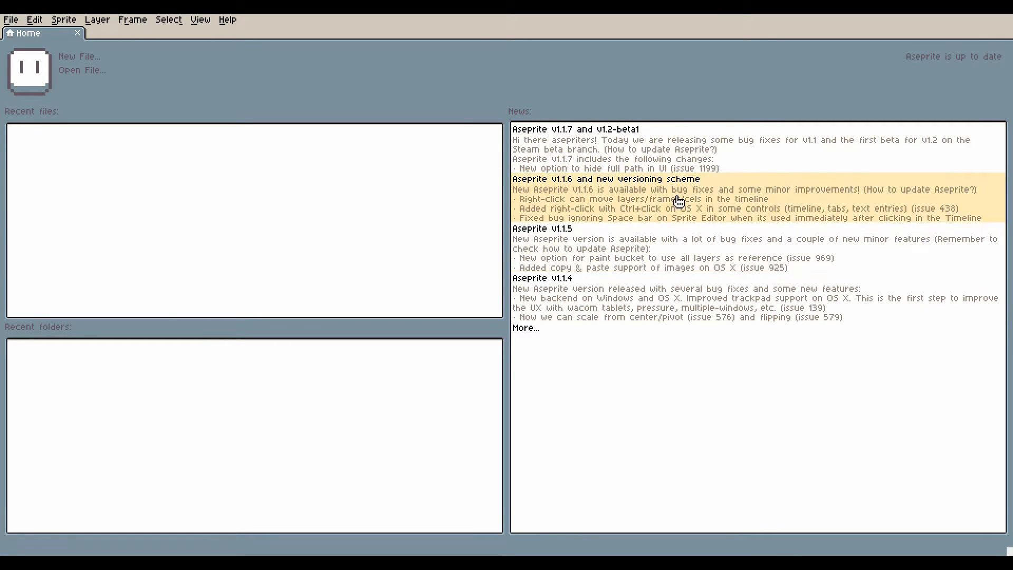
{"action": "mouse_move", "coordinate": [288, 345]}
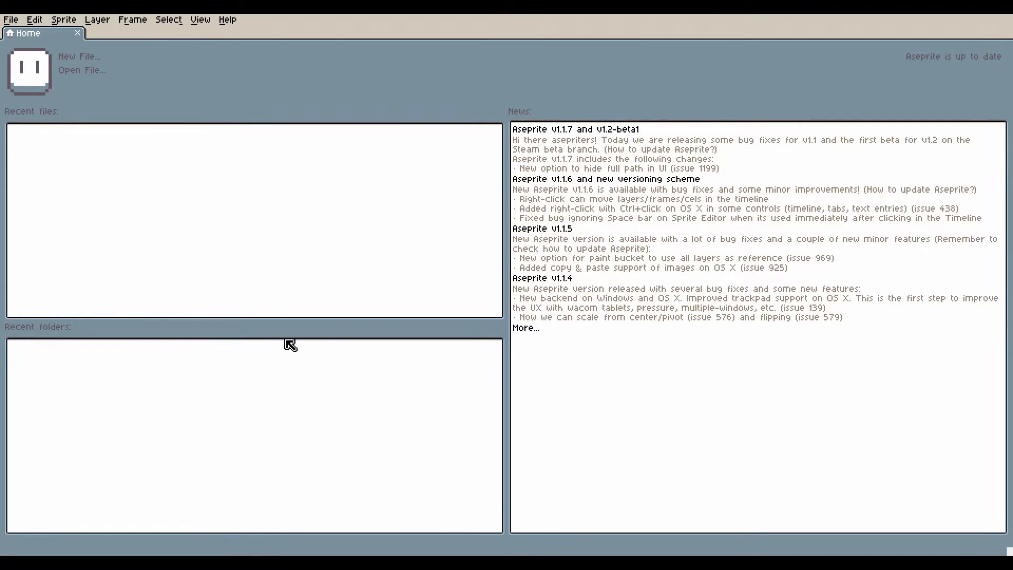
{"action": "mouse_move", "coordinate": [144, 58]}
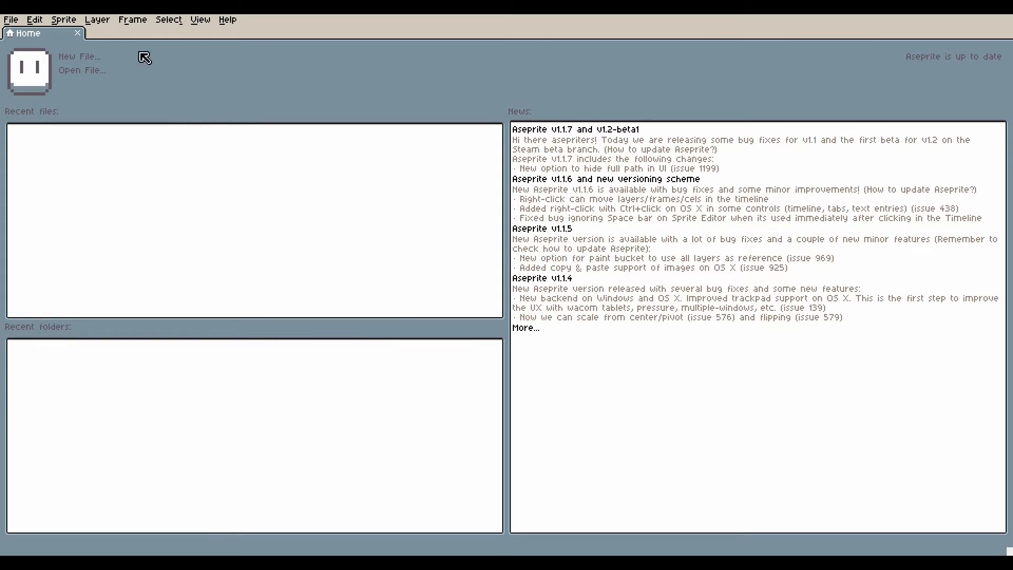
{"action": "mouse_move", "coordinate": [78, 68]}
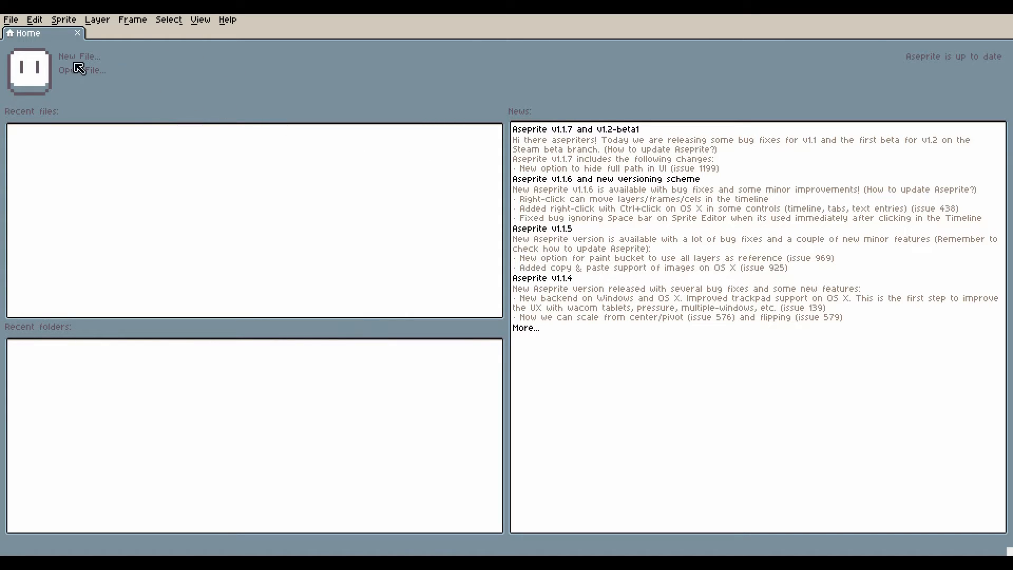
{"action": "mouse_move", "coordinate": [41, 33]}
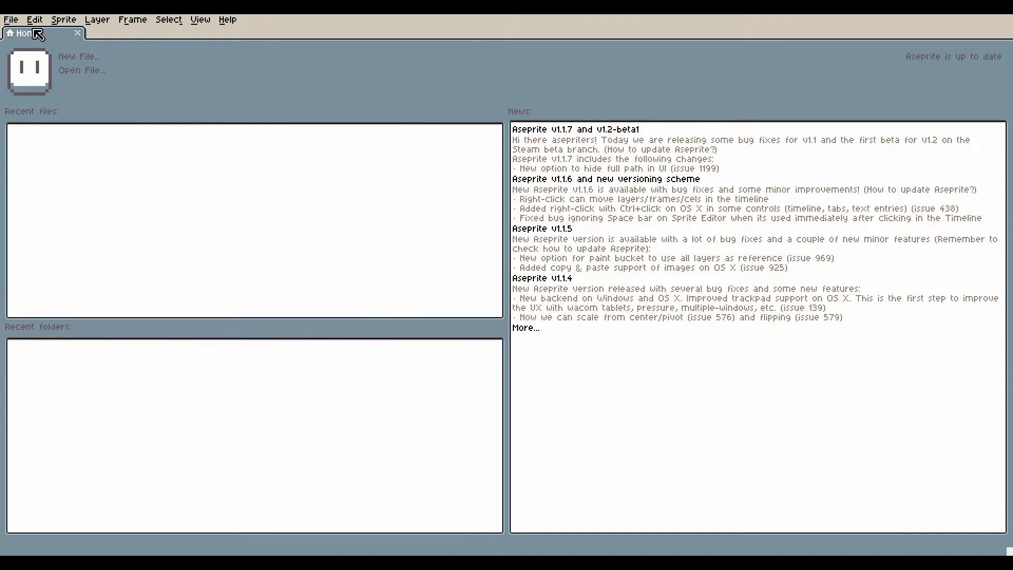
Create a new 32×32 sprite with RGBA color mode and a transparent background.
{"action": "left_click", "coordinate": [11, 19]}
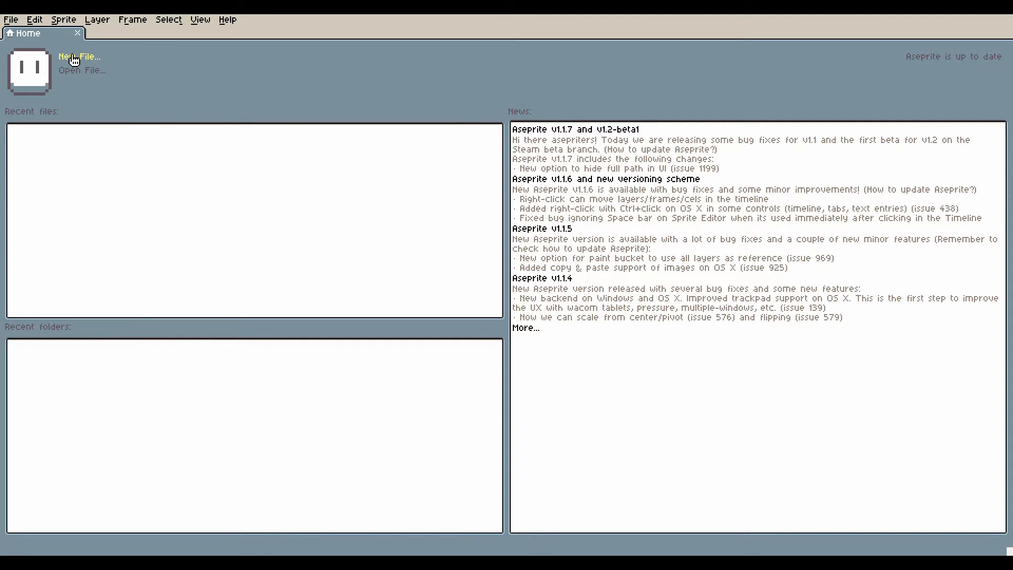
{"action": "left_click", "coordinate": [78, 57]}
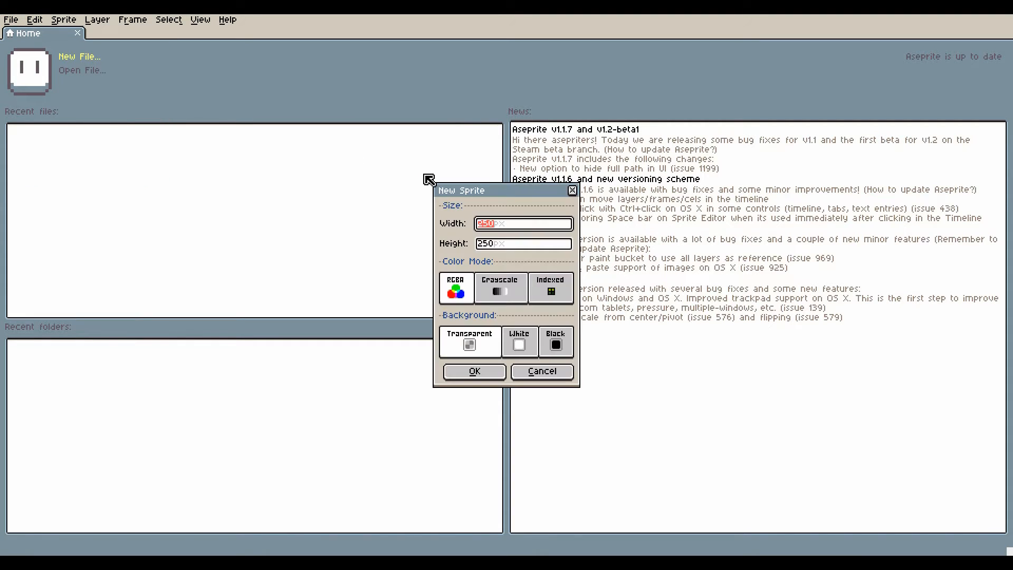
{"action": "left_click", "coordinate": [474, 371]}
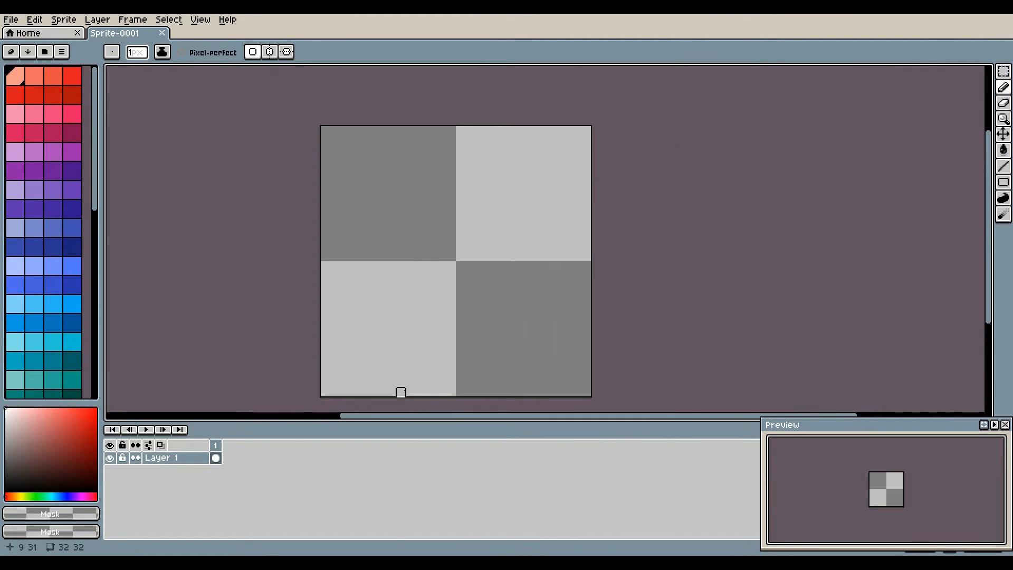
{"action": "mouse_move", "coordinate": [806, 156]}
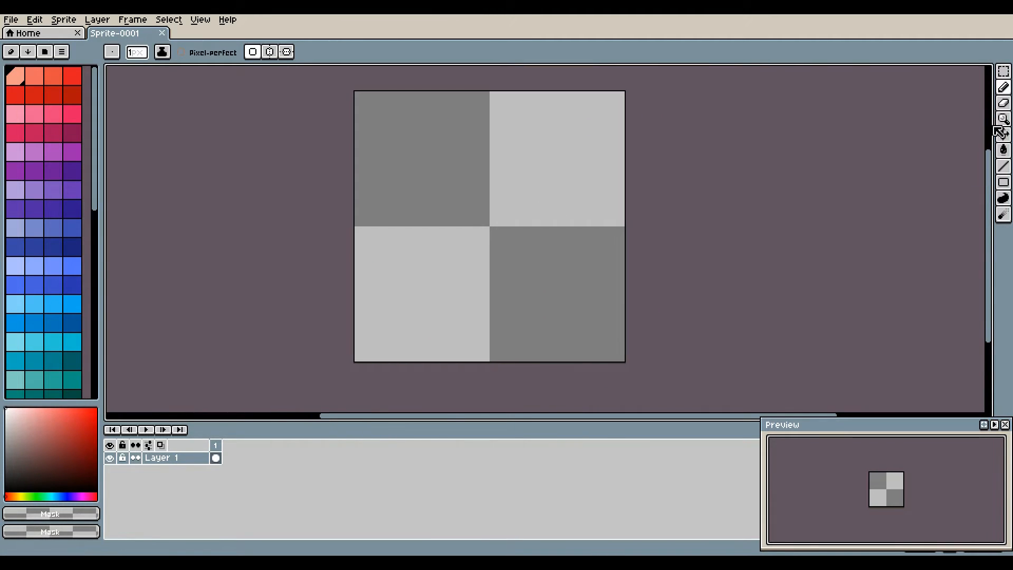
{"action": "left_click", "coordinate": [1003, 71]}
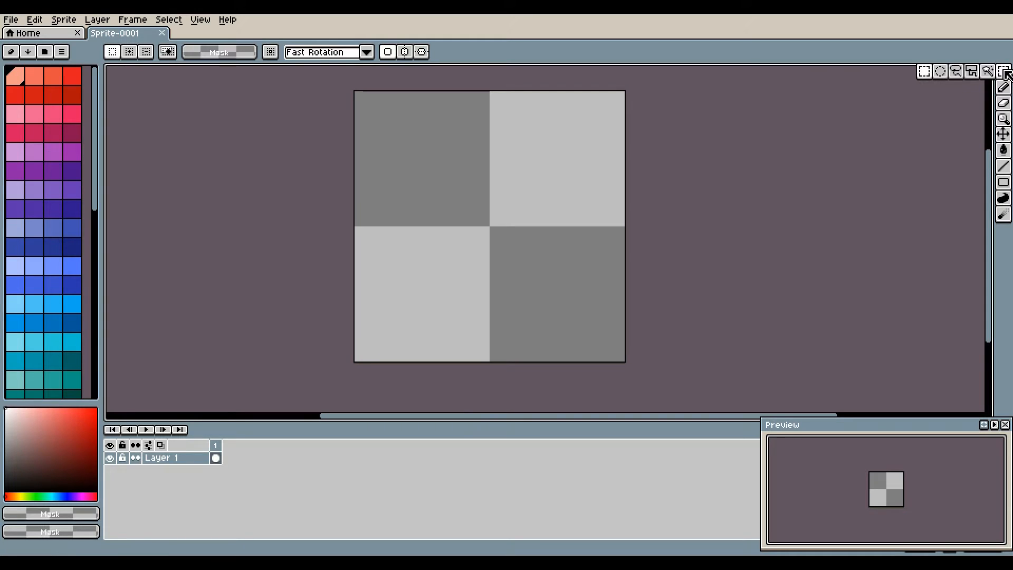
{"action": "mouse_move", "coordinate": [924, 71]}
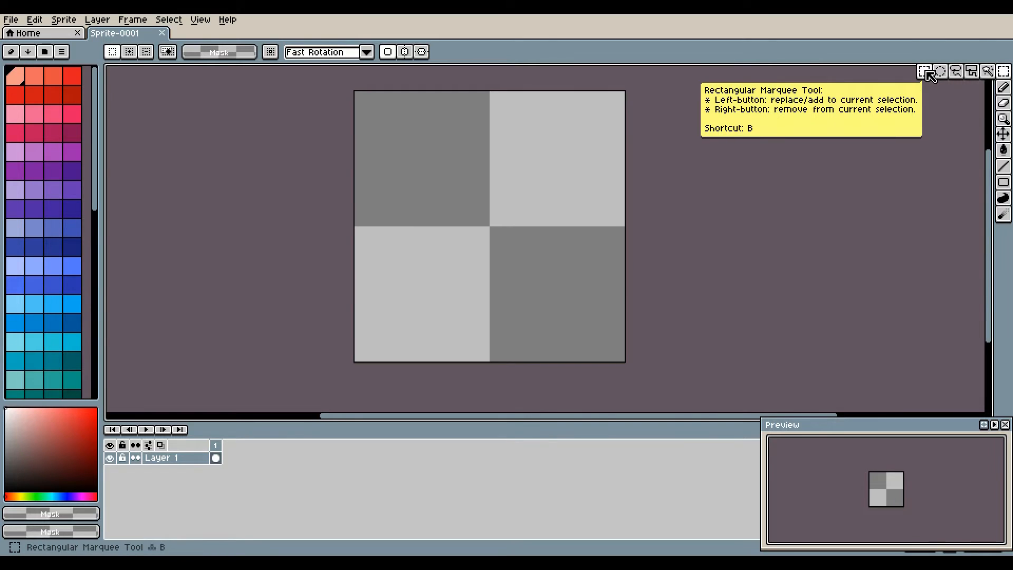
{"action": "mouse_move", "coordinate": [940, 72]}
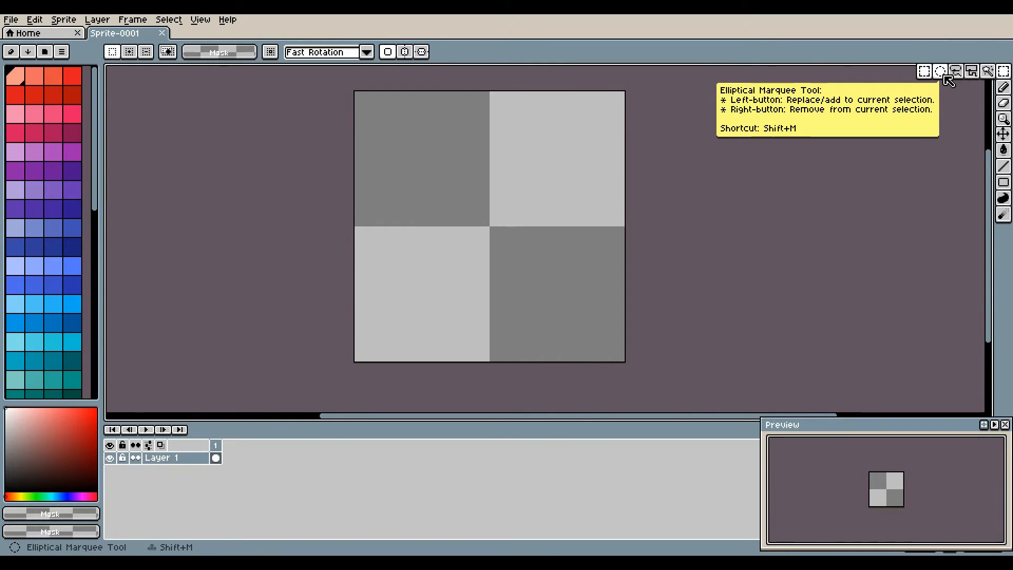
{"action": "mouse_move", "coordinate": [958, 72]}
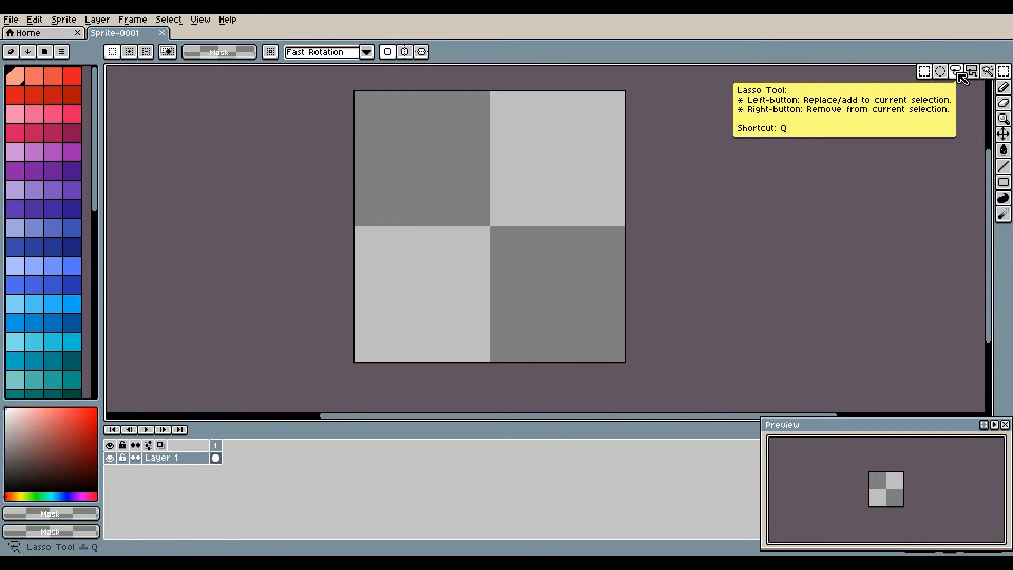
{"action": "mouse_move", "coordinate": [973, 71]}
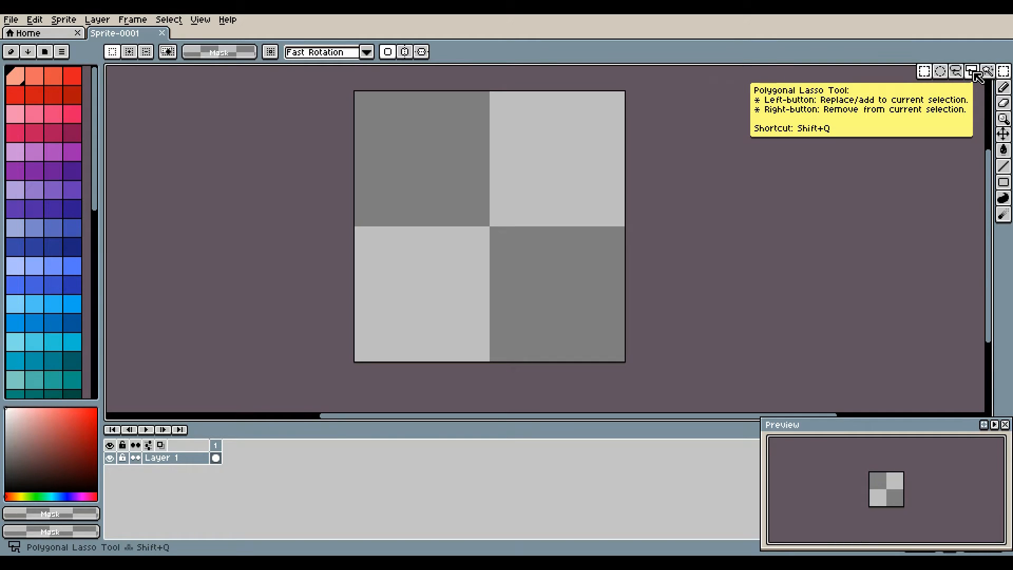
{"action": "mouse_move", "coordinate": [1002, 73]}
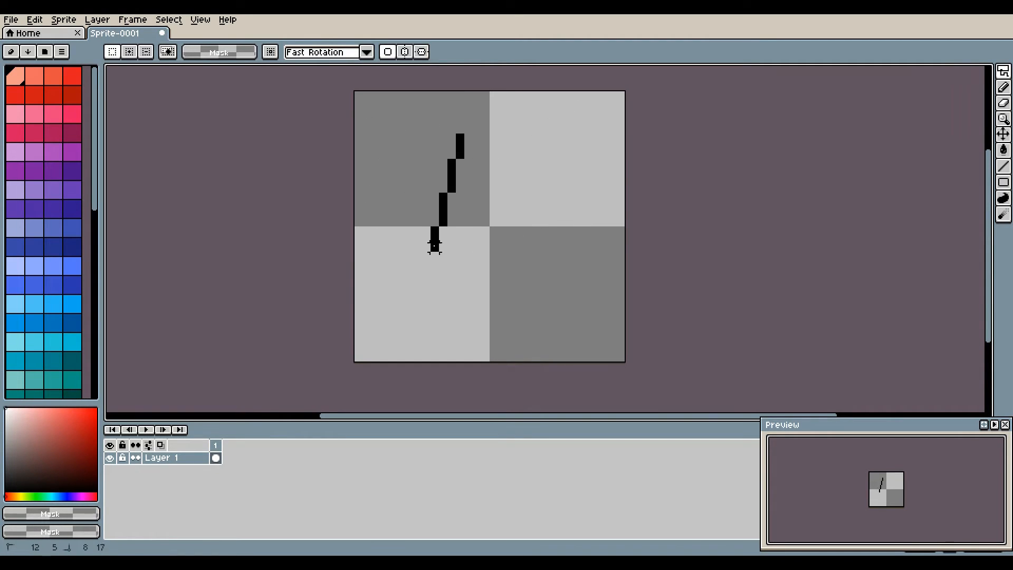
{"action": "key", "text": "ctrl+z"}
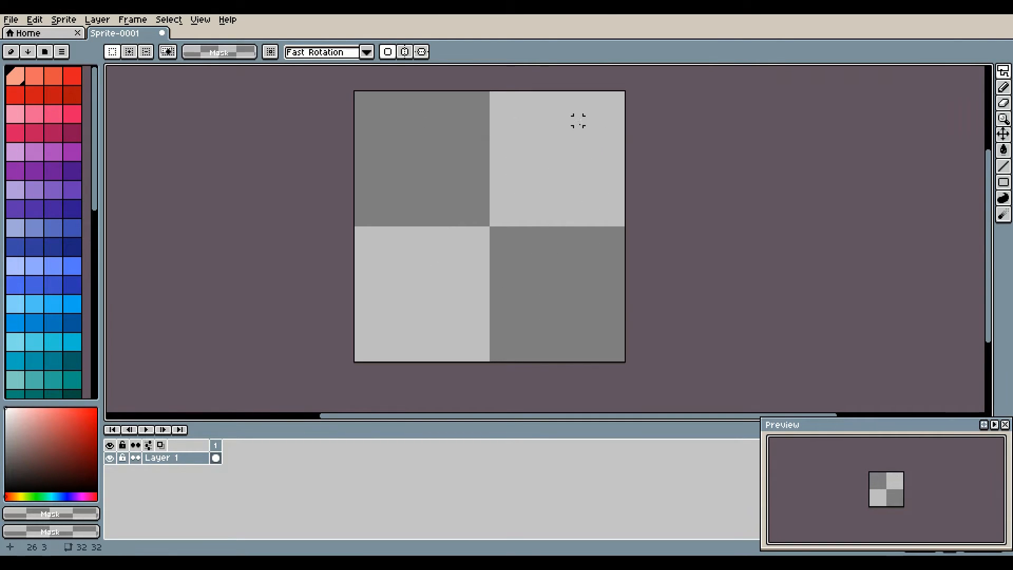
{"action": "left_click", "coordinate": [1004, 71]}
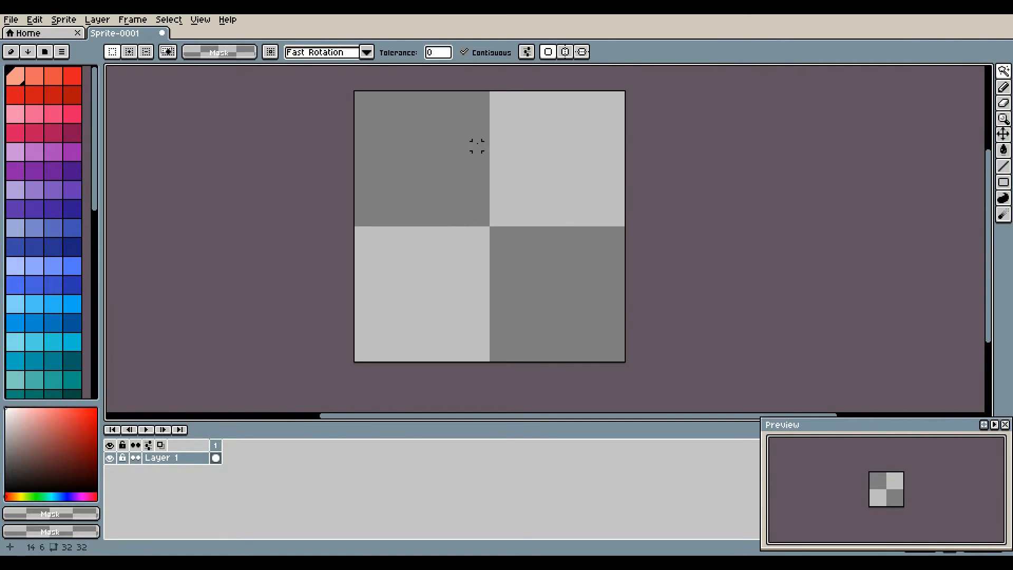
{"action": "mouse_move", "coordinate": [729, 161]}
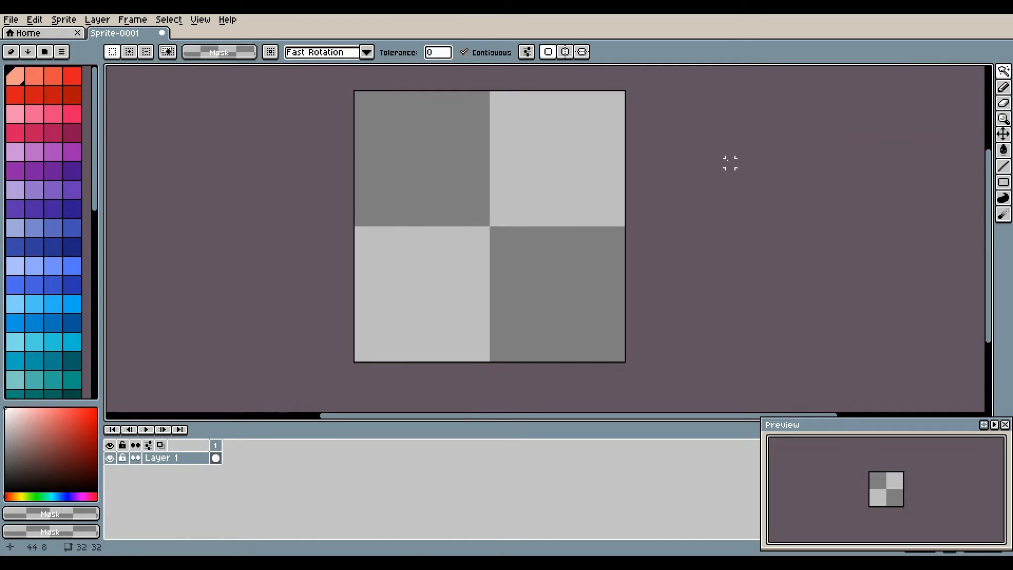
{"action": "mouse_move", "coordinate": [926, 71]}
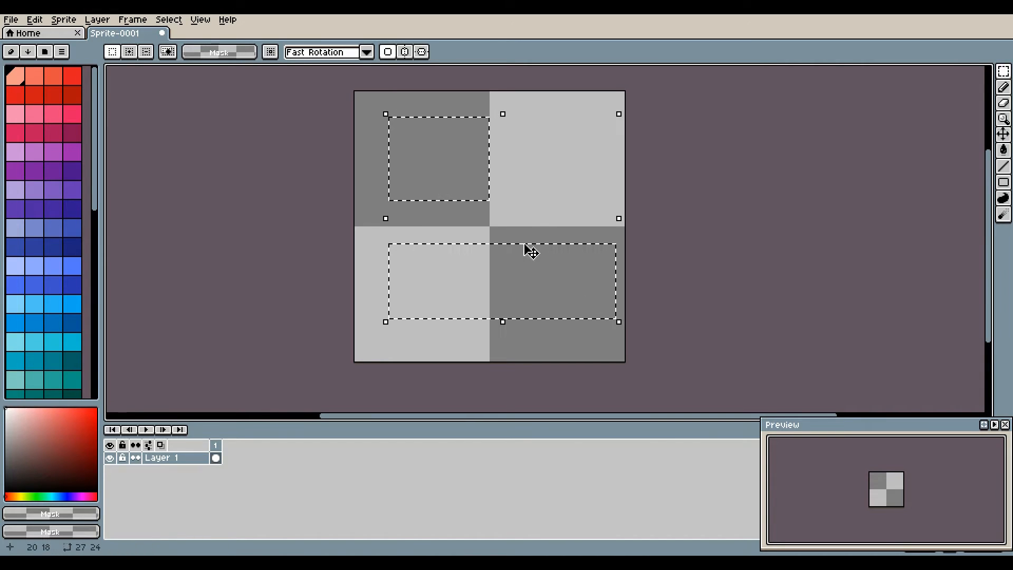
{"action": "mouse_move", "coordinate": [703, 197]}
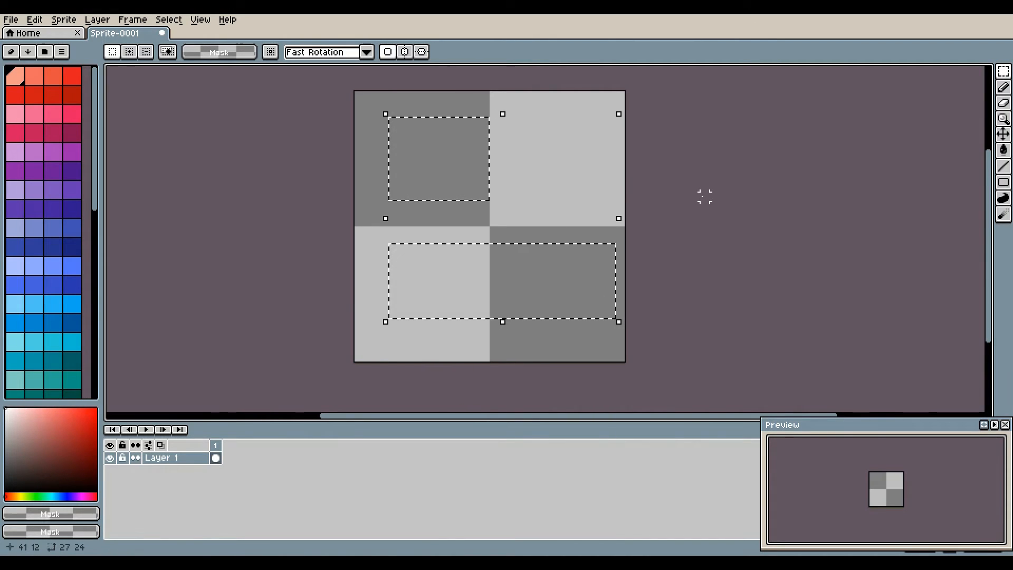
{"action": "left_click", "coordinate": [1004, 87]}
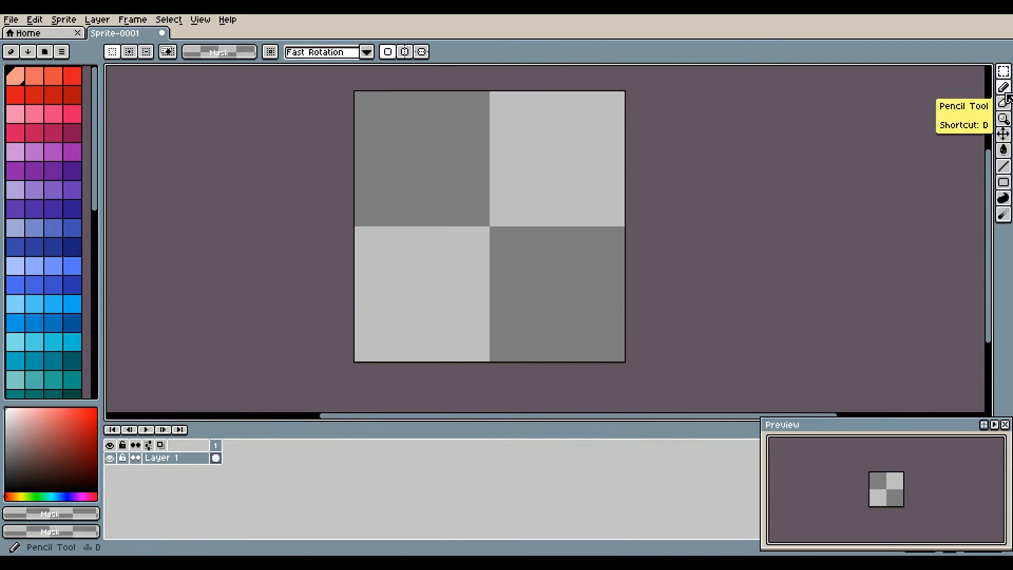
Bring up the Pencil tool variants and scroll the palette toward black.
{"action": "left_click", "coordinate": [1004, 87]}
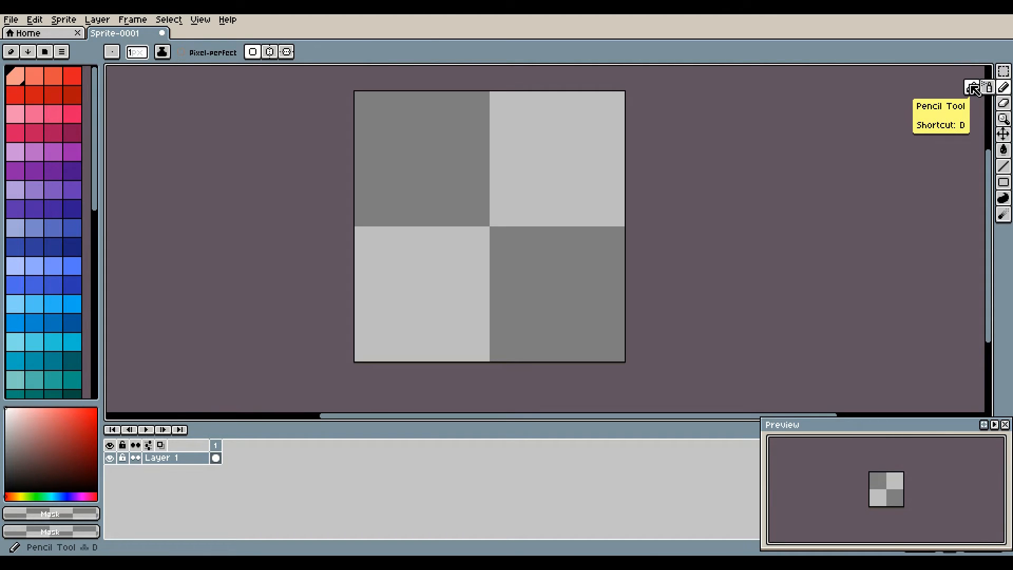
{"action": "scroll", "scroll_direction": "down", "scroll_amount": 3}
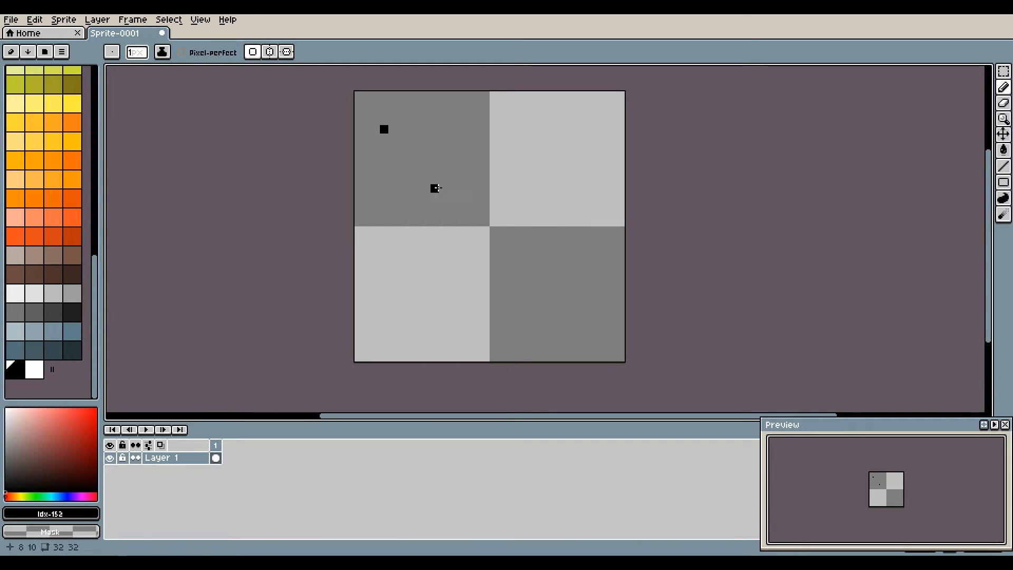
{"action": "mouse_move", "coordinate": [595, 323]}
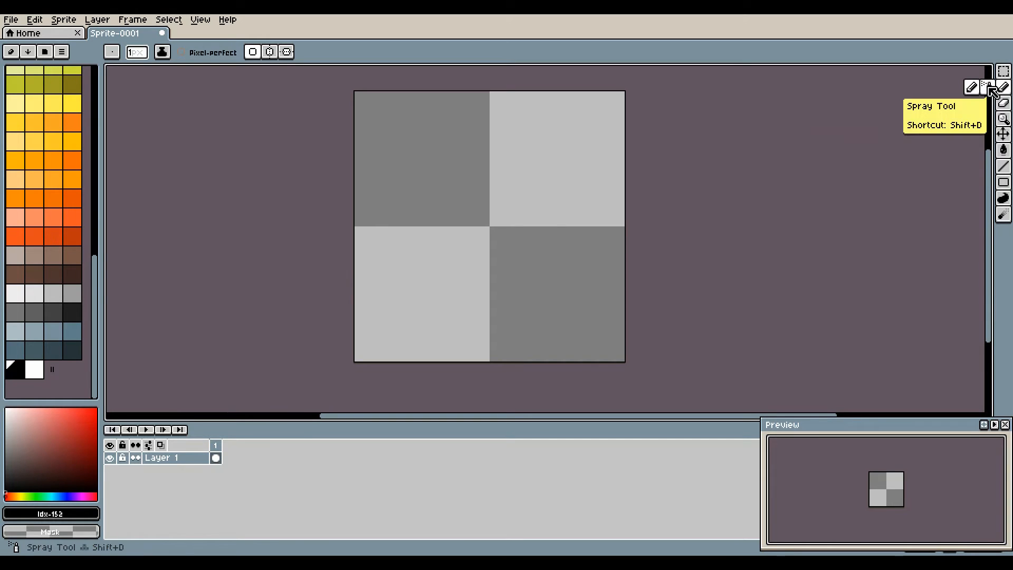
Spray test speckles with the Spray Tool, undo them, and reduce spray width from 8 to 6.
{"action": "left_click", "coordinate": [981, 87]}
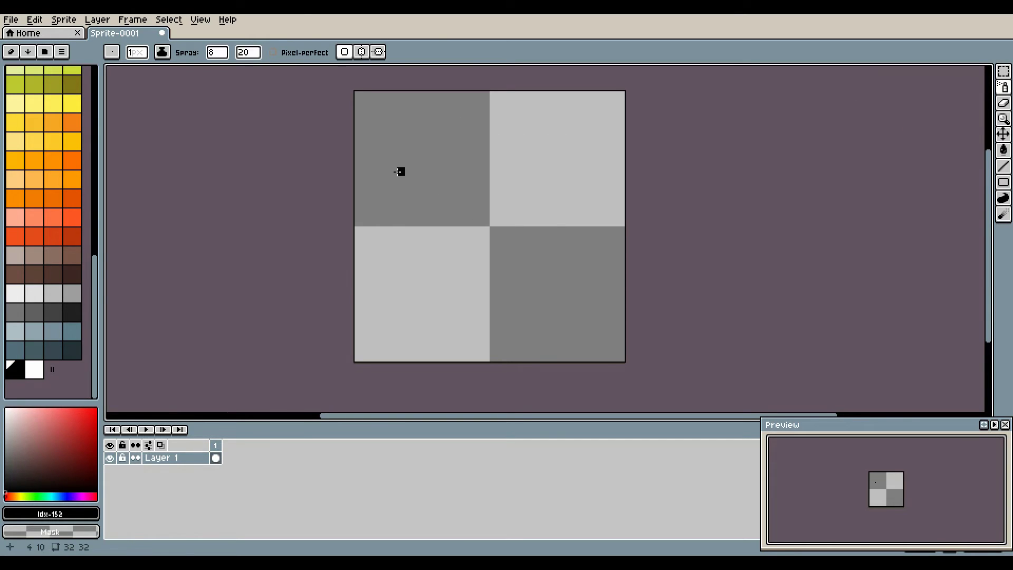
{"action": "mouse_move", "coordinate": [518, 147]}
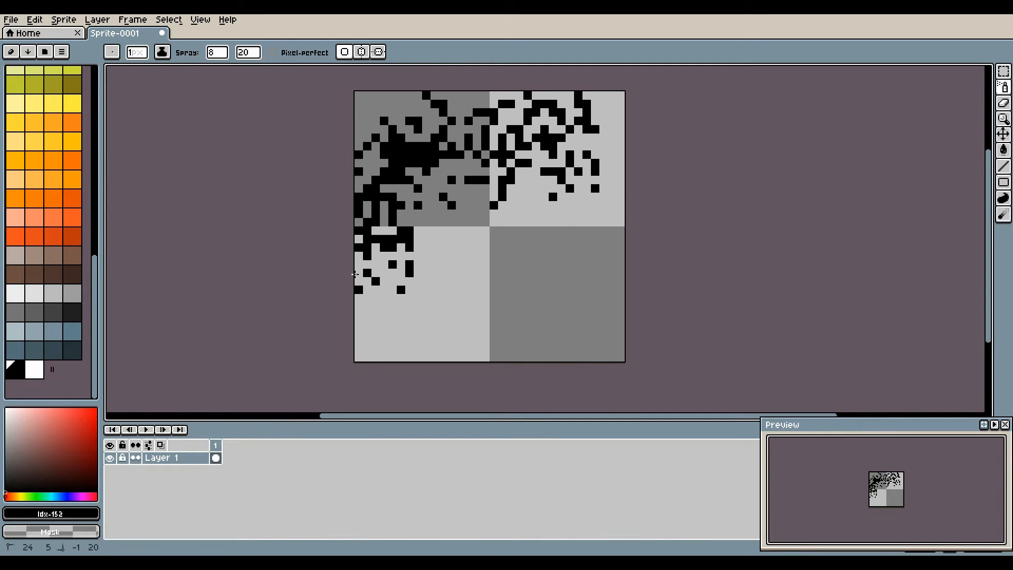
{"action": "key", "text": "ctrl+z"}
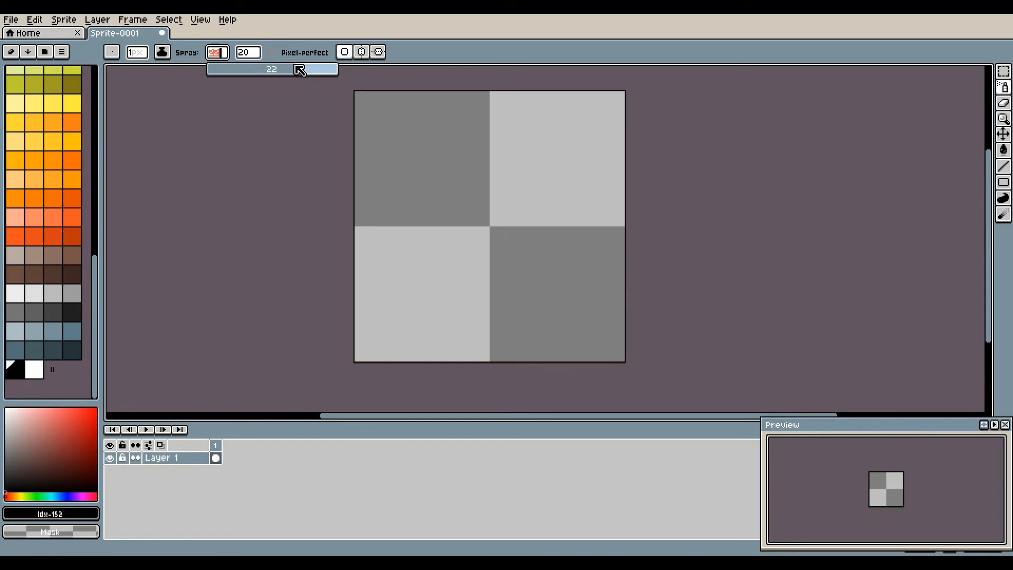
{"action": "left_click_drag", "start_coordinate": [297, 69], "coordinate": [240, 69]}
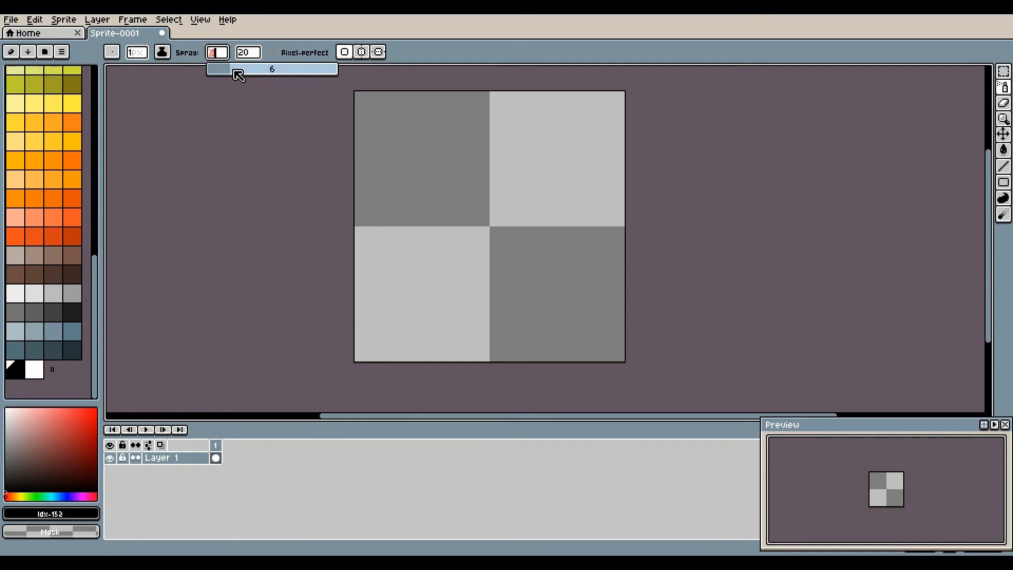
{"action": "left_click", "coordinate": [247, 52]}
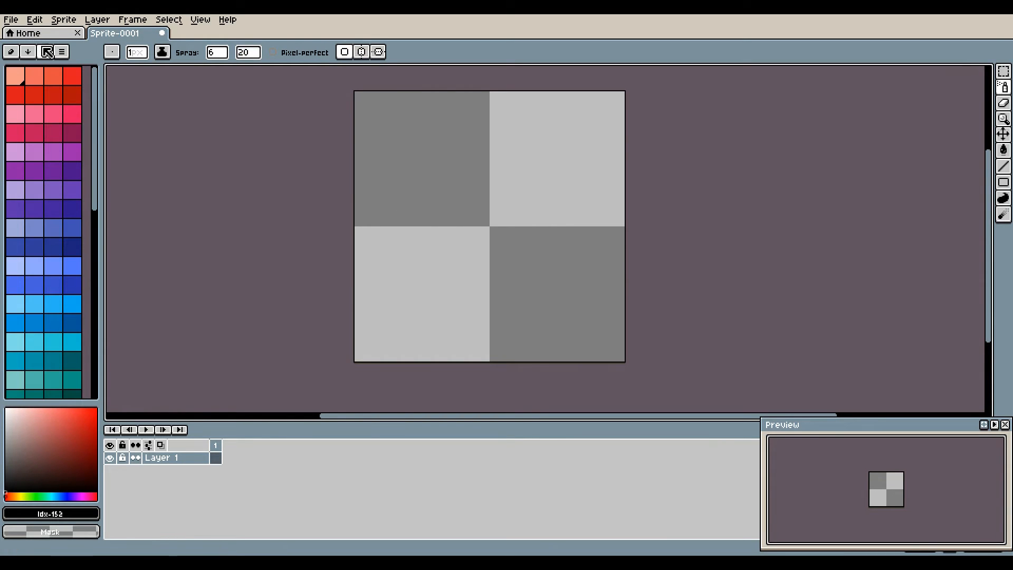
Browse the Available Palettes presets, then spray black across the sprite's upper half.
{"action": "left_click", "coordinate": [45, 52]}
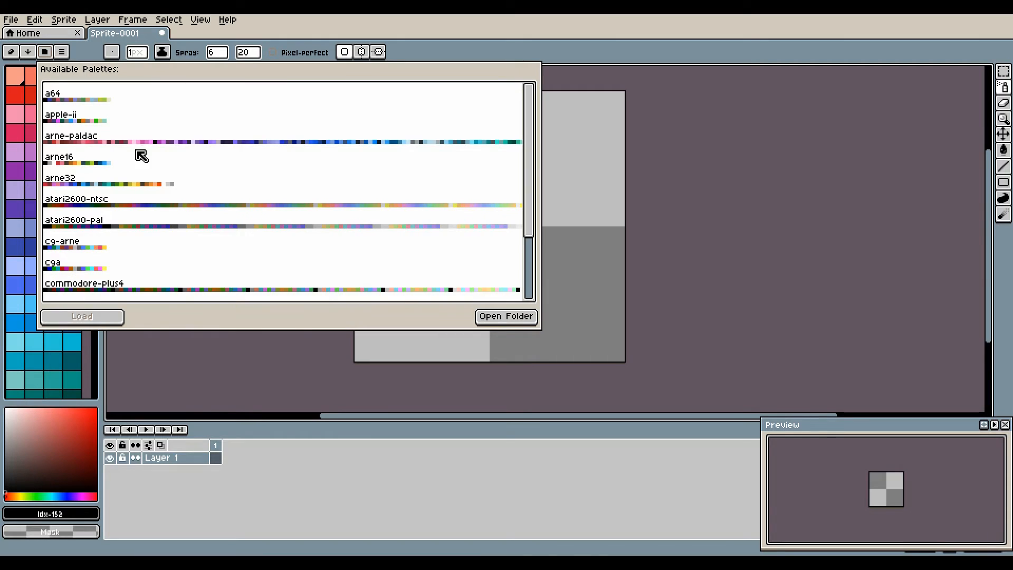
{"action": "scroll", "scroll_direction": "down", "scroll_amount": 3}
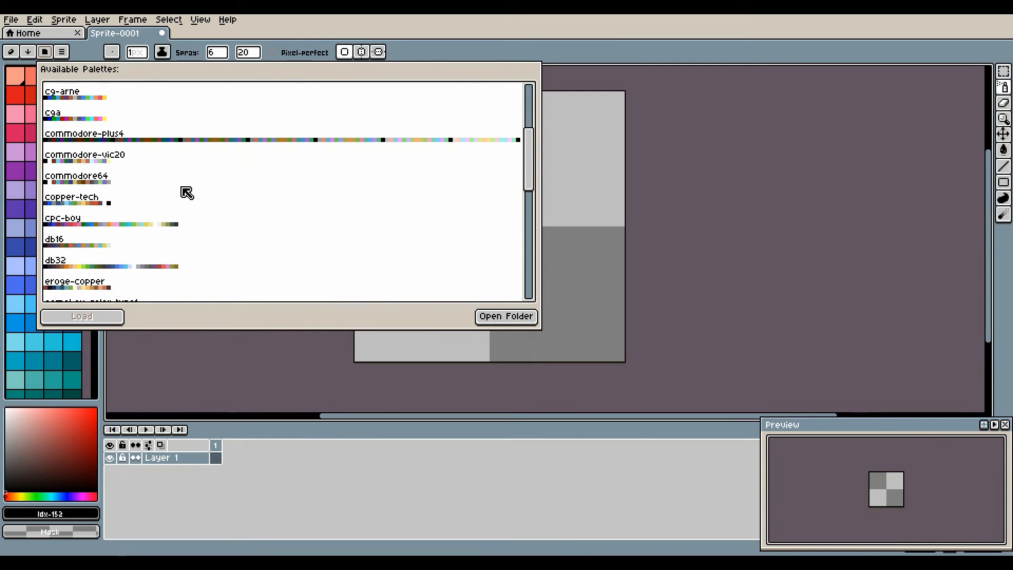
{"action": "scroll", "scroll_direction": "down", "scroll_amount": 3}
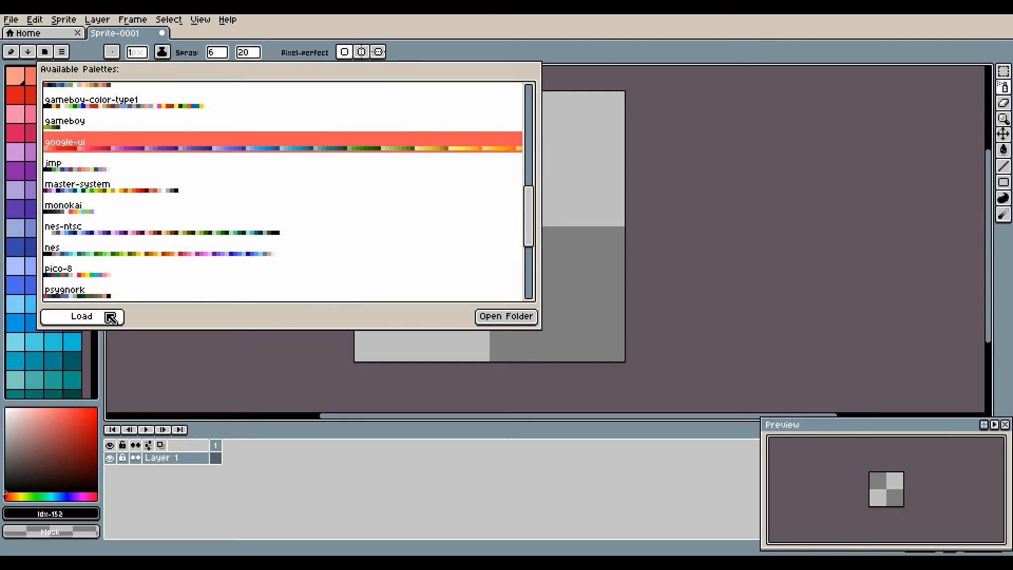
{"action": "left_click", "coordinate": [81, 316]}
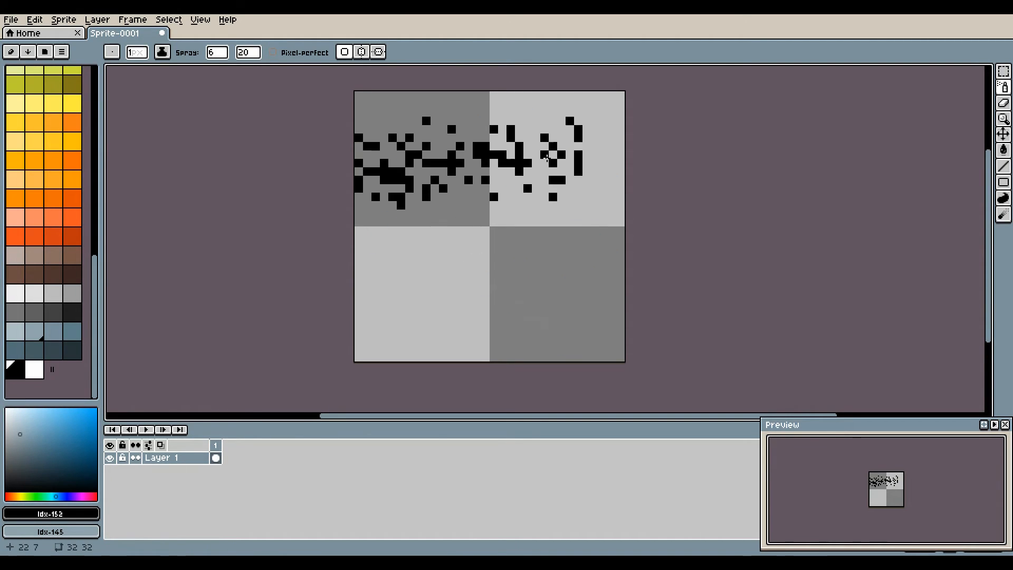
{"action": "mouse_move", "coordinate": [365, 214]}
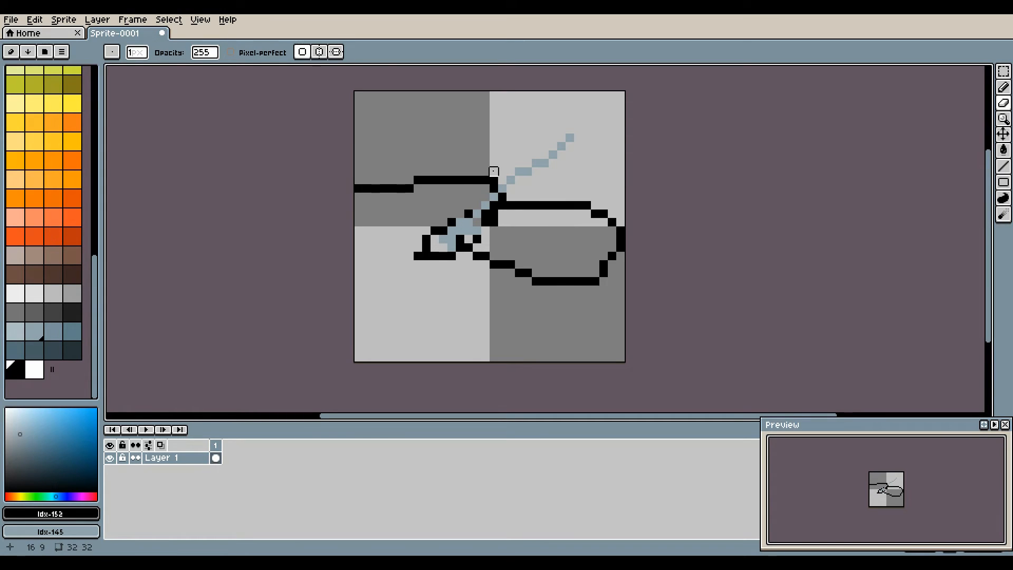
{"action": "mouse_move", "coordinate": [476, 146]}
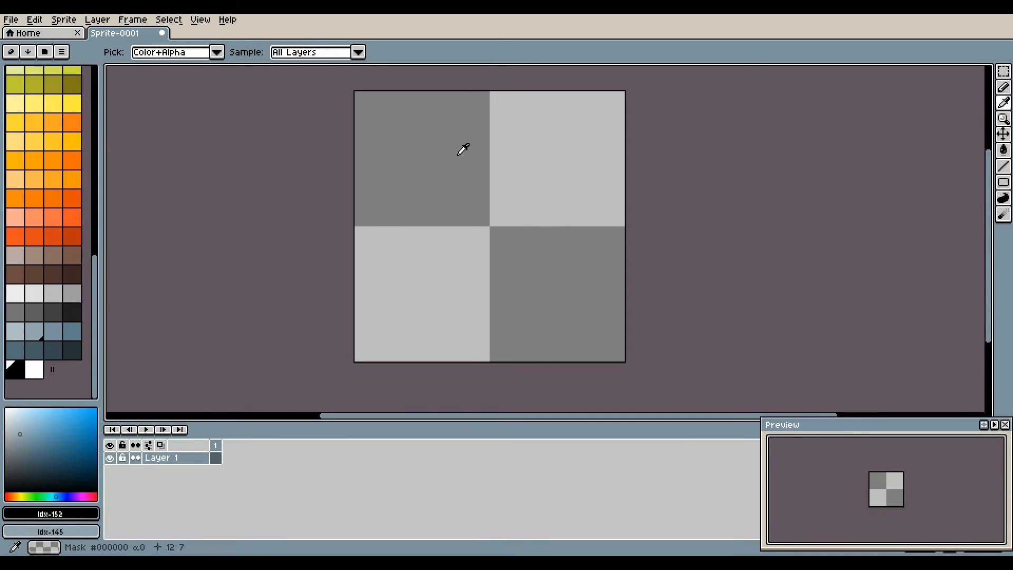
{"action": "mouse_move", "coordinate": [417, 167]}
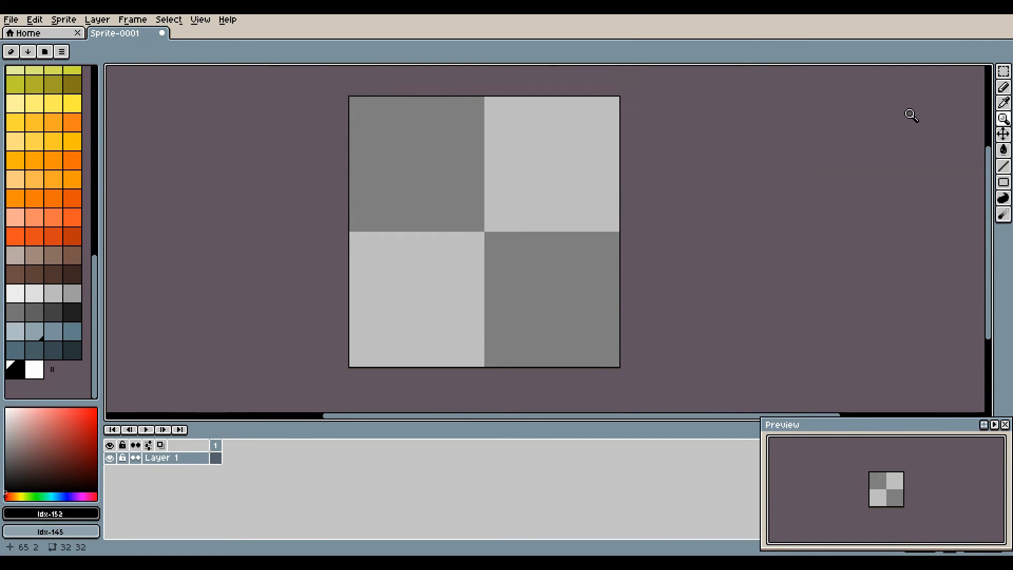
{"action": "left_click", "coordinate": [1004, 135]}
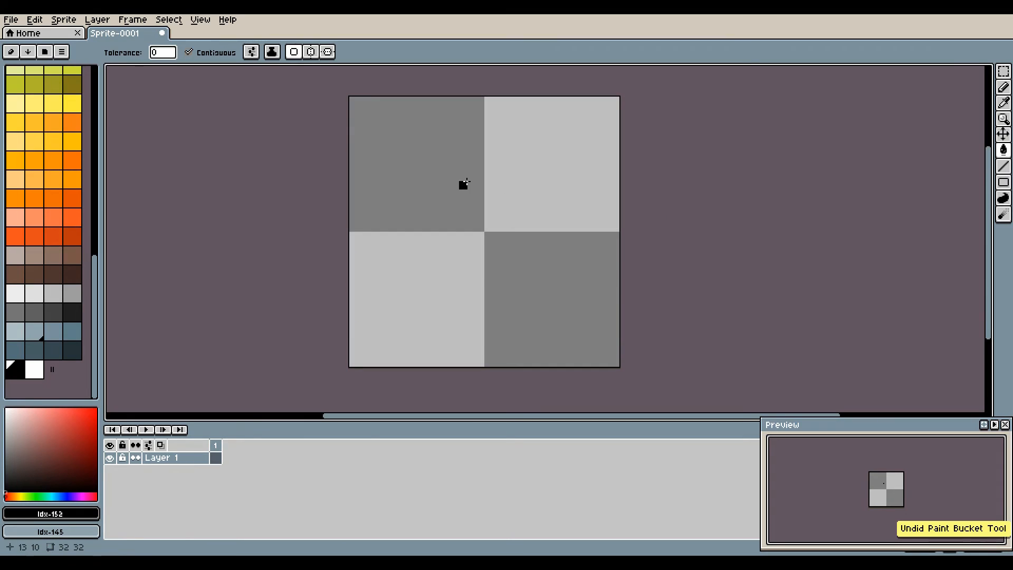
{"action": "left_click", "coordinate": [1005, 167]}
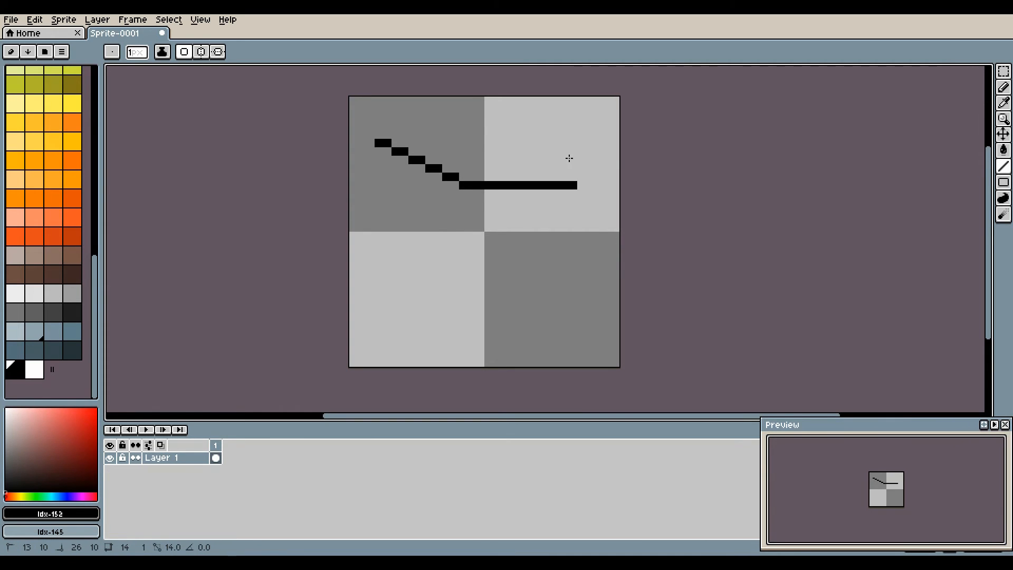
{"action": "key", "text": "ctrl+z"}
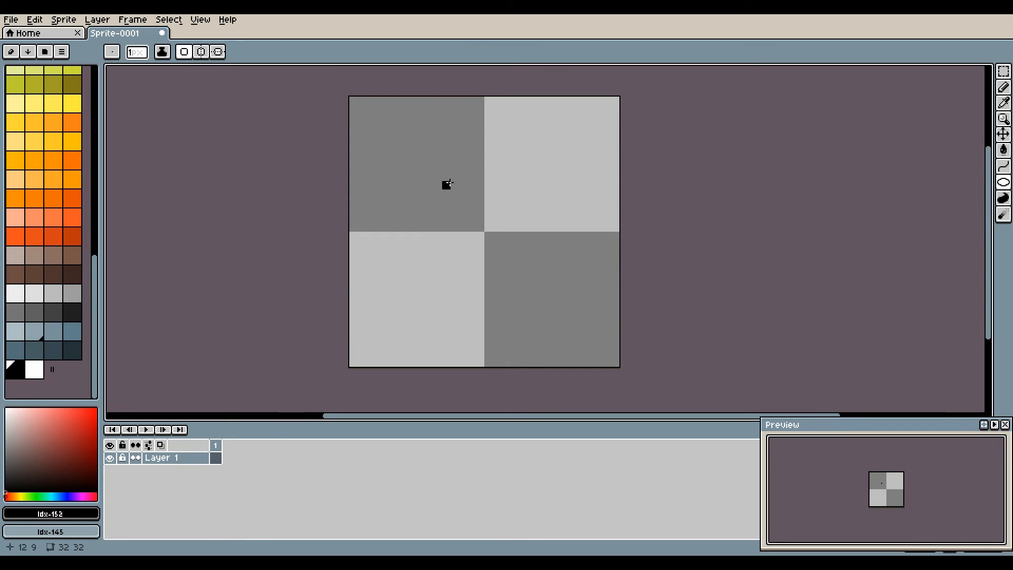
{"action": "mouse_move", "coordinate": [412, 168]}
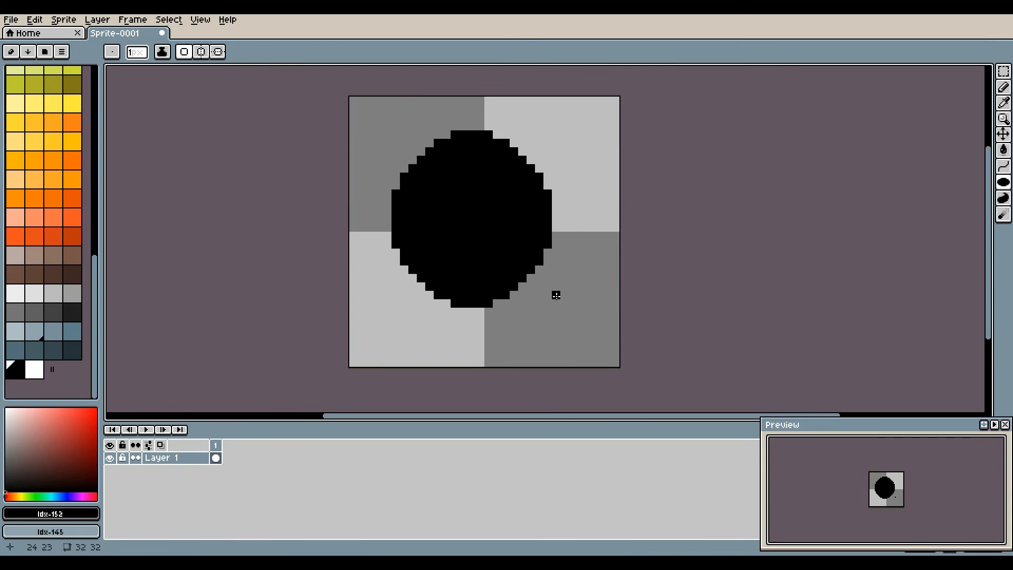
{"action": "key", "text": "ctrl+z"}
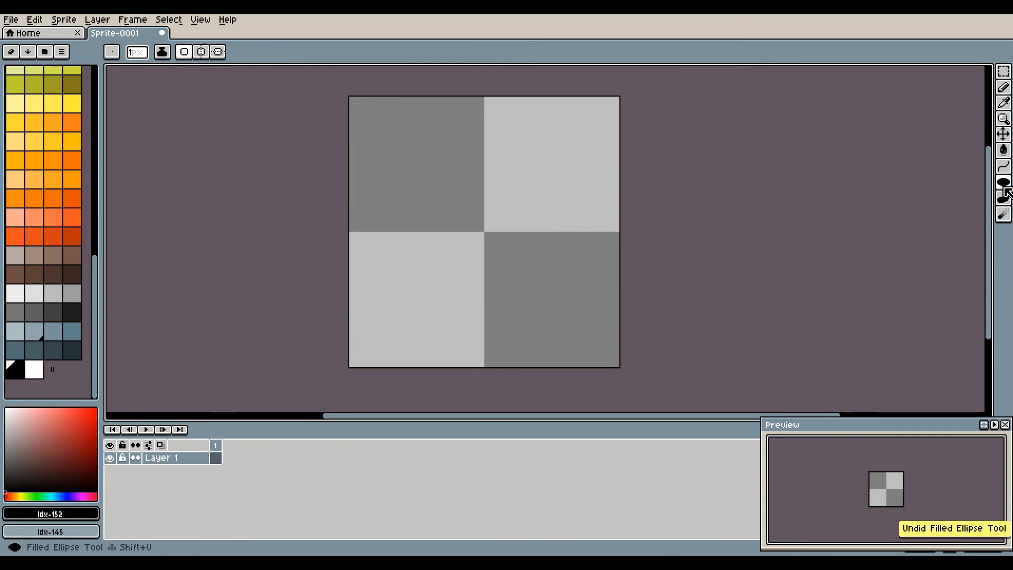
{"action": "left_click", "coordinate": [1003, 101]}
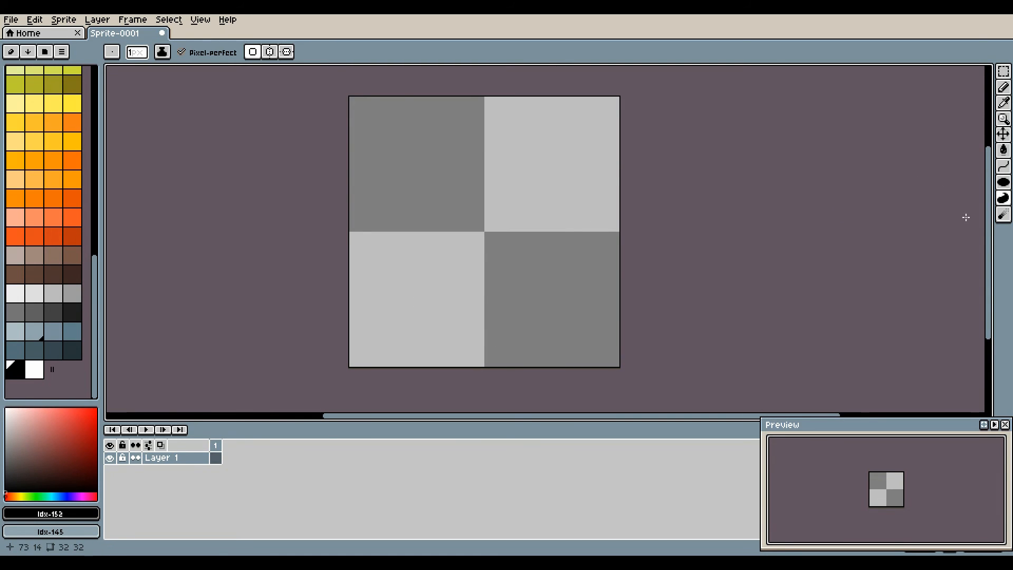
{"action": "left_click", "coordinate": [489, 126]}
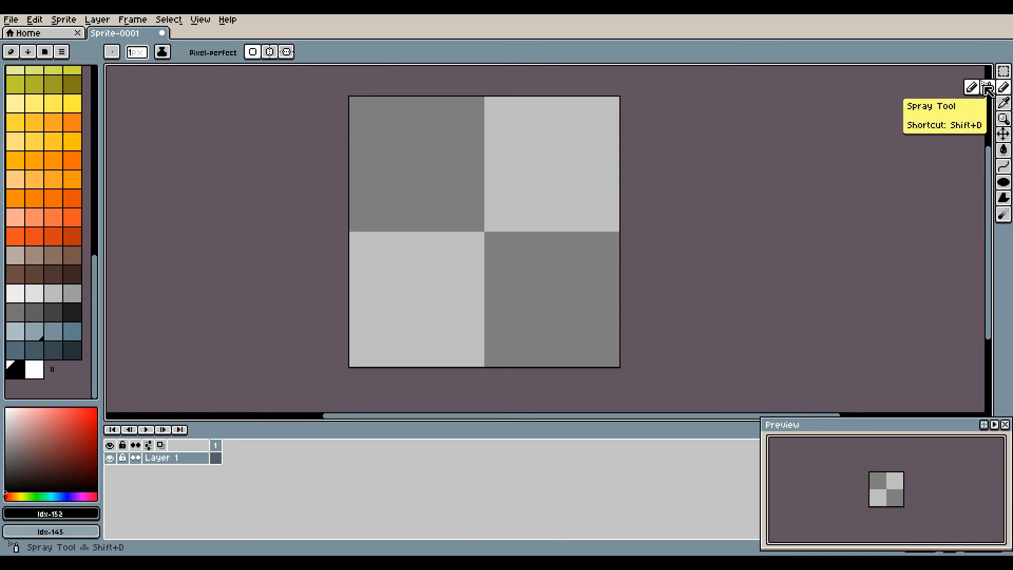
Spray black and blue-grey speckles diagonally, then brush over them with the Blur Tool.
{"action": "left_click", "coordinate": [984, 88]}
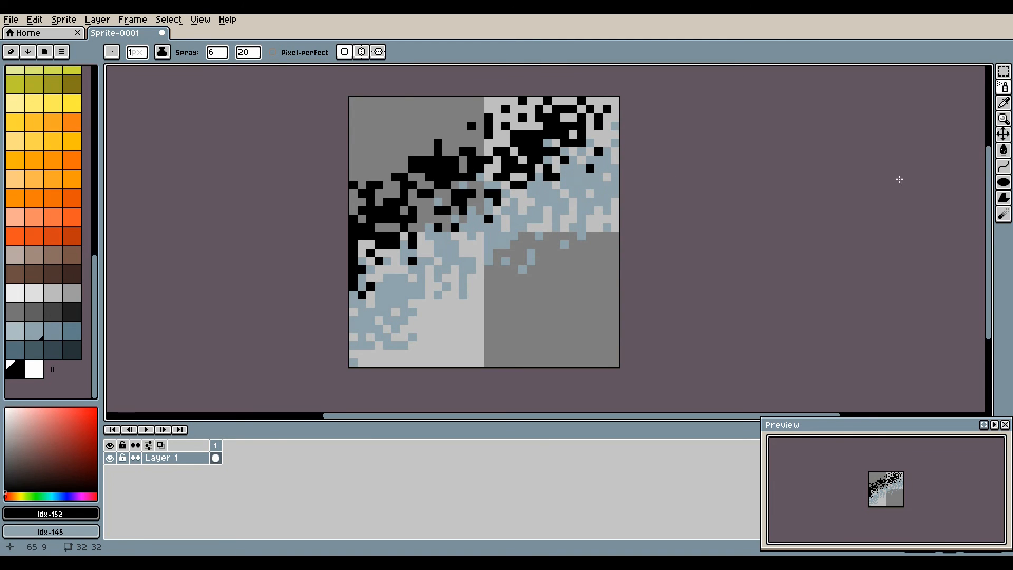
{"action": "mouse_move", "coordinate": [979, 213]}
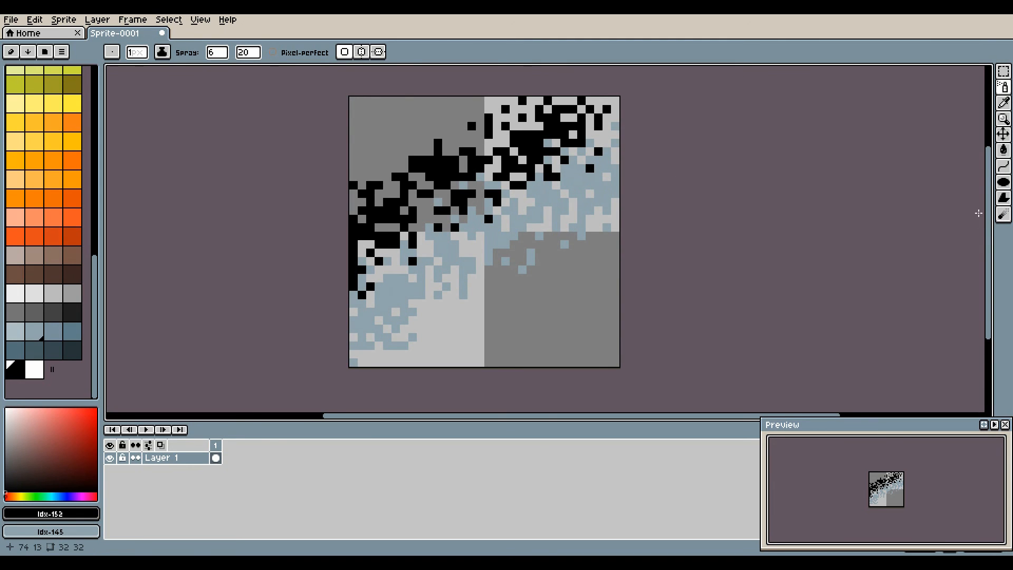
{"action": "left_click", "coordinate": [1004, 214]}
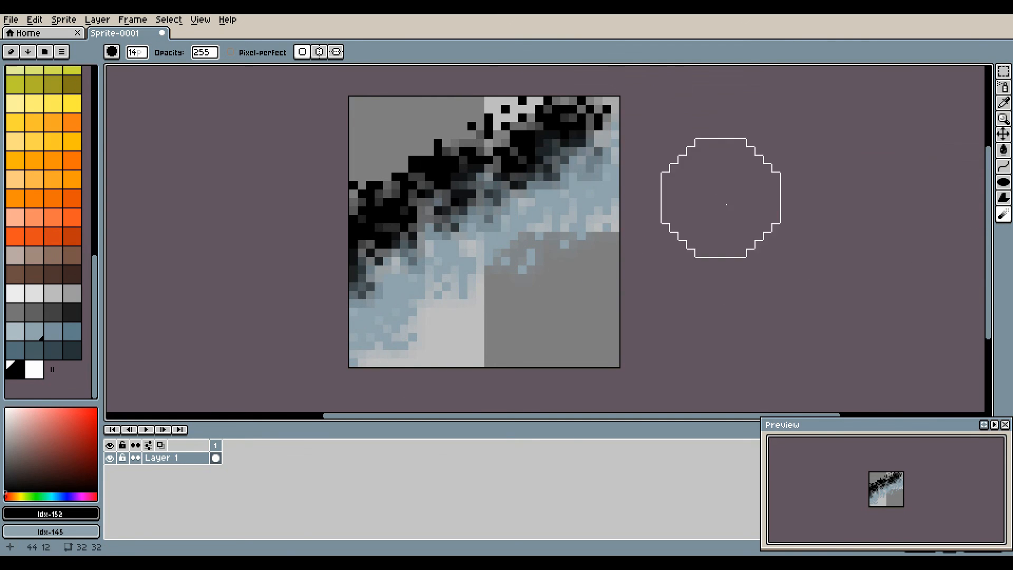
{"action": "left_click", "coordinate": [997, 213]}
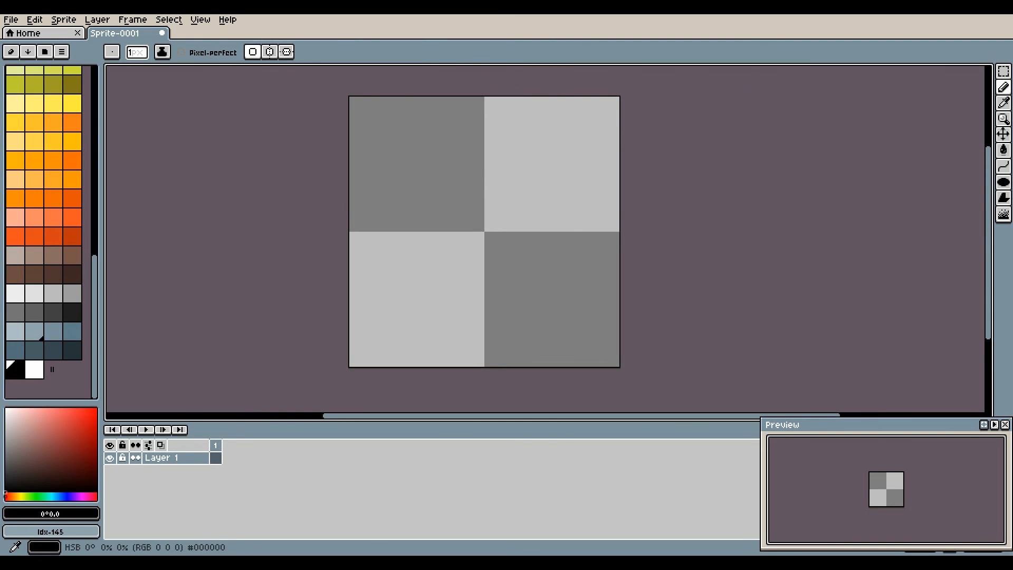
{"action": "mouse_move", "coordinate": [55, 291]}
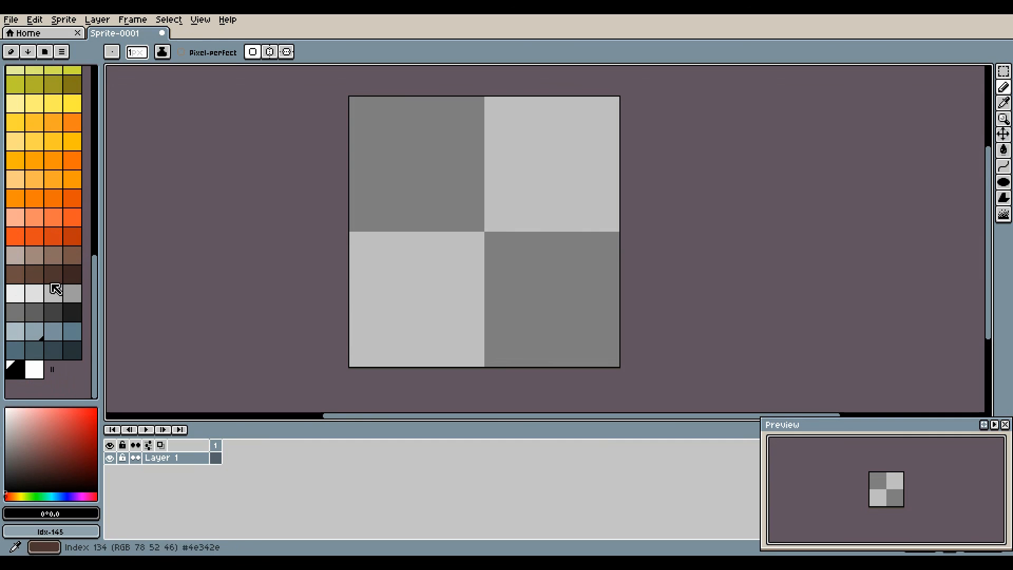
{"action": "mouse_move", "coordinate": [541, 53]}
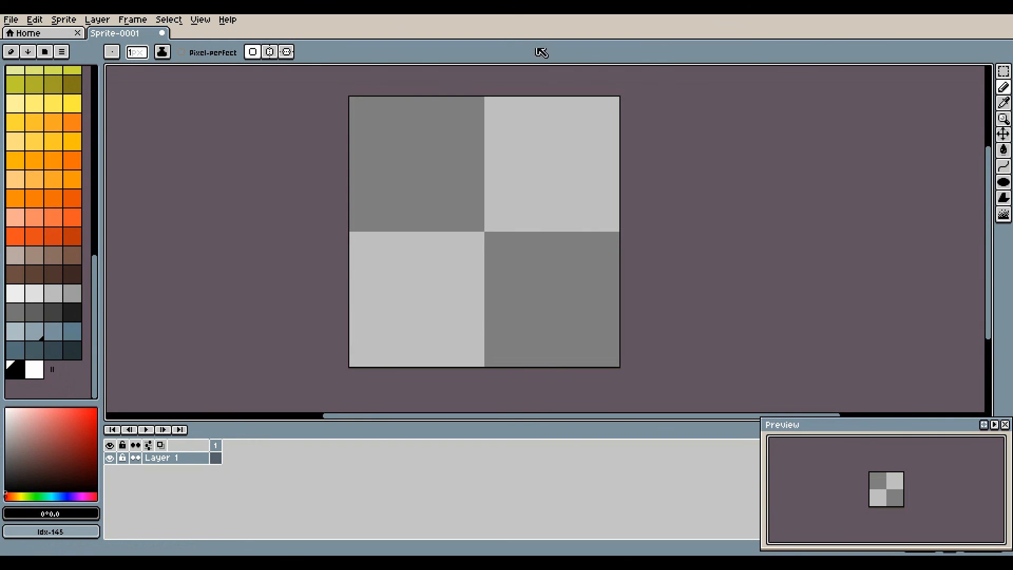
{"action": "mouse_move", "coordinate": [573, 71]}
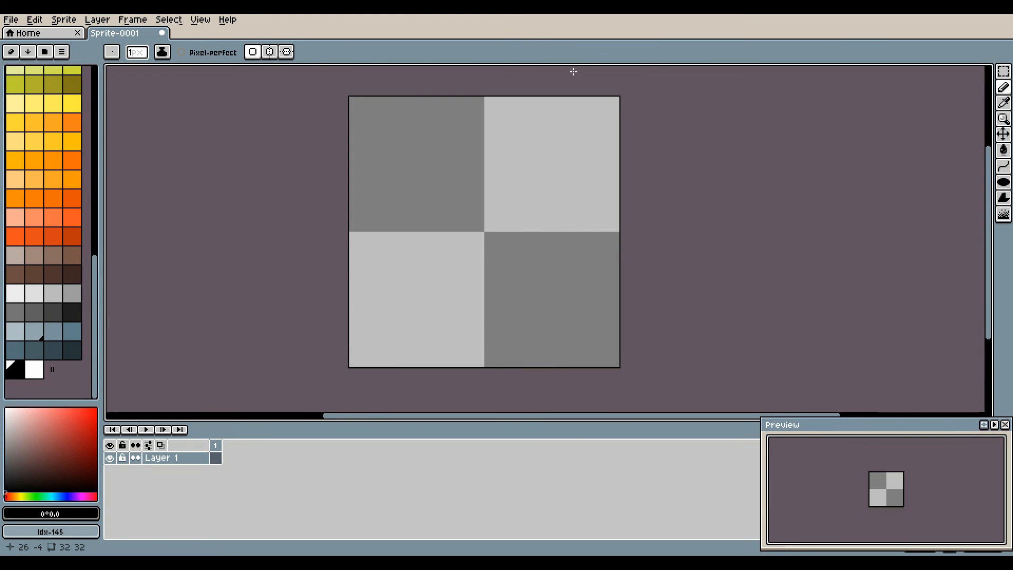